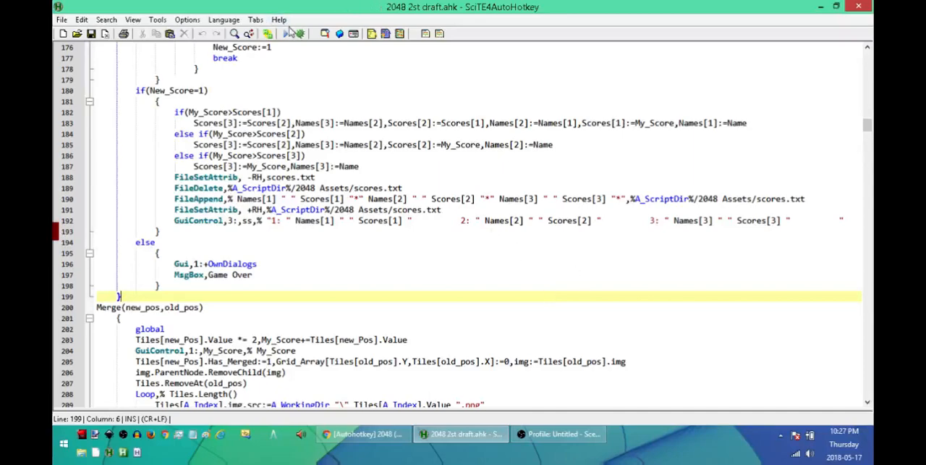
- Run '2048 2st draft.ahk' from the SciTE4AutoHotkey toolbar to open the game
click(287, 33)
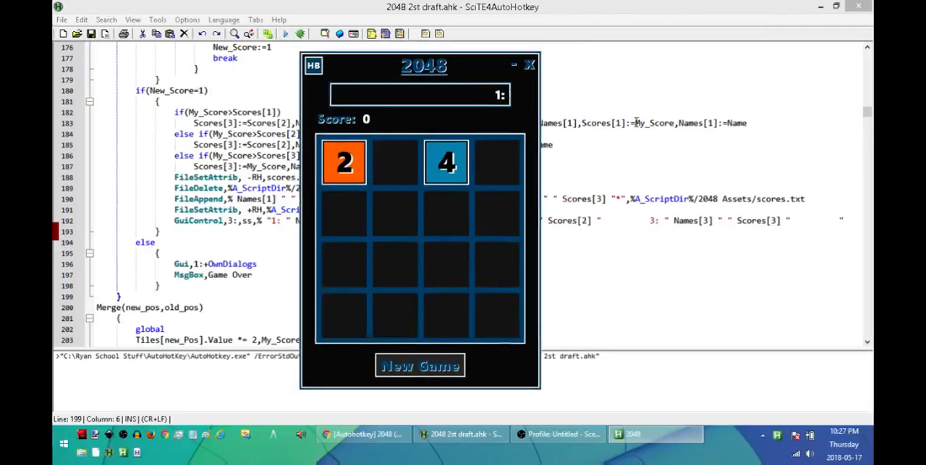
- Play 2048 with Down and Right slides, reaching a 32 tile and score 172
text(Hellbent 4000   2: H)
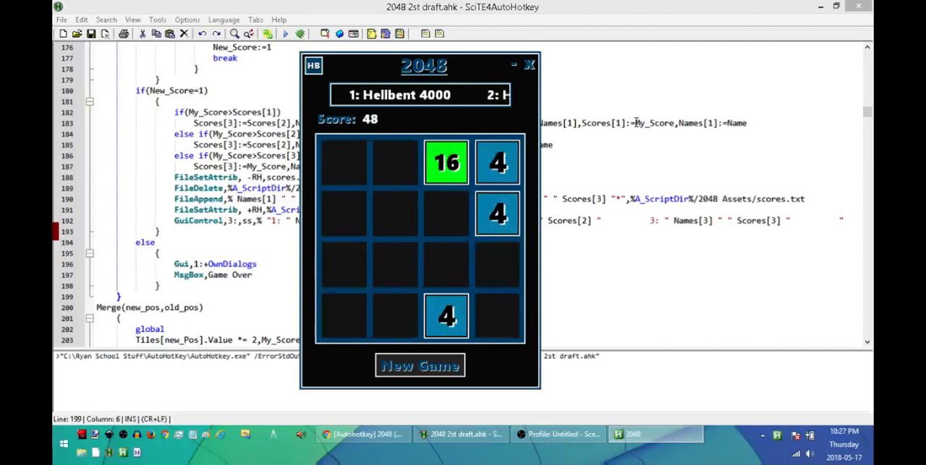
key(Down)
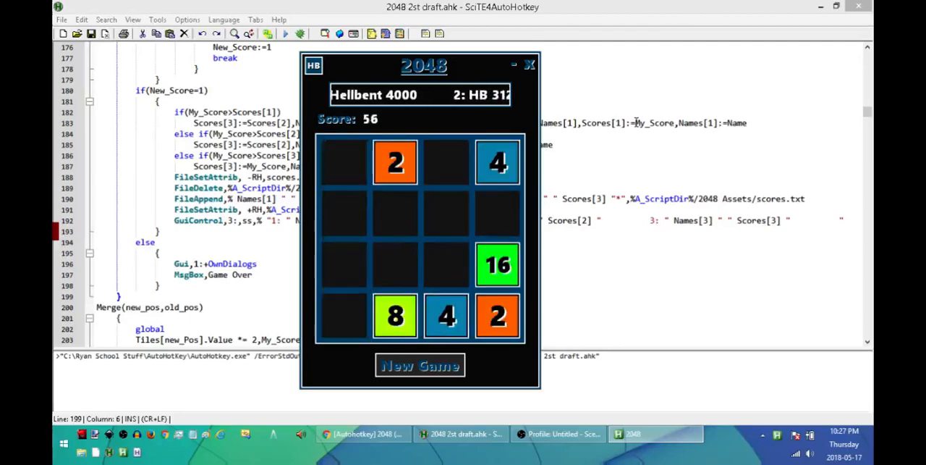
key(Right)
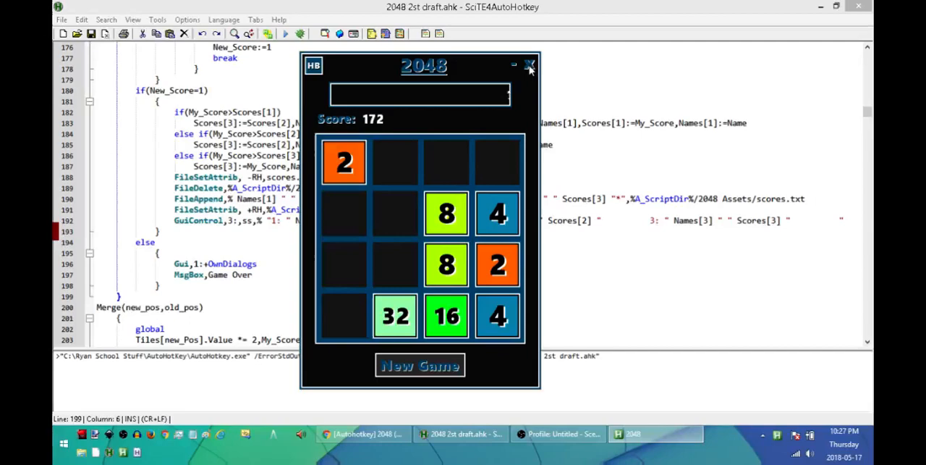
text(1: Hello)
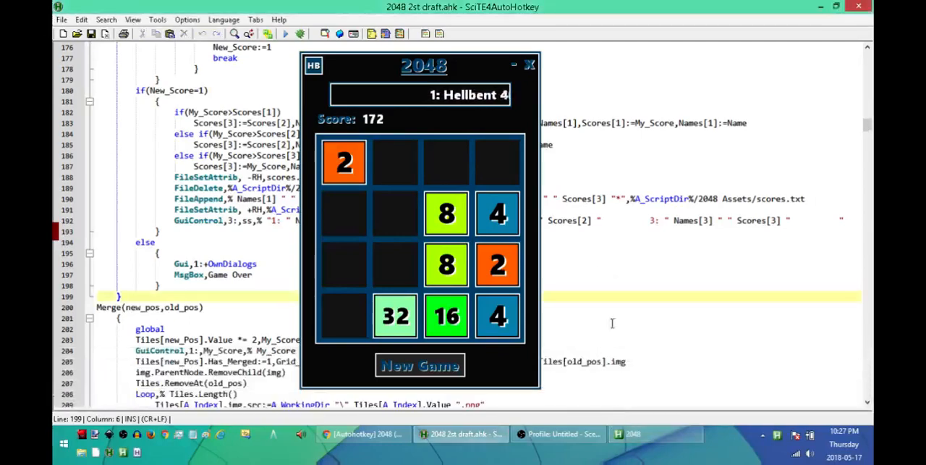
text(000)
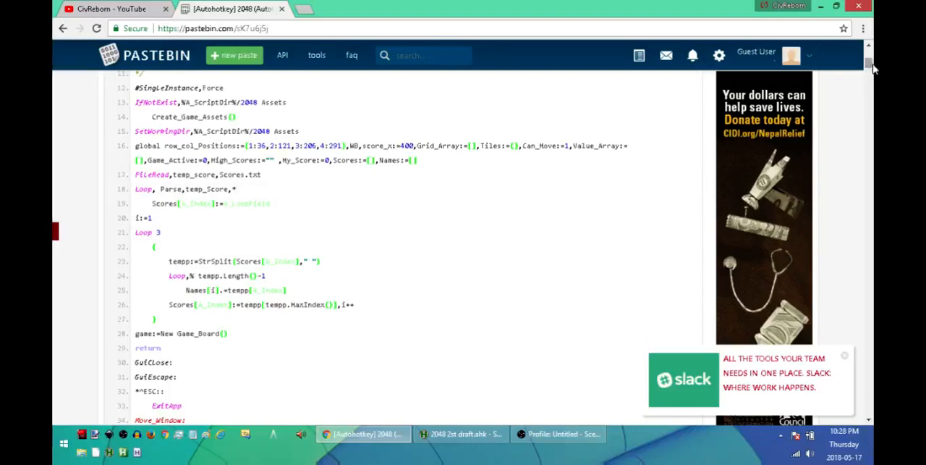
- Scroll to the bottom of the Pastebin paste to reach the RAW Paste Data box
scroll(down, 3)
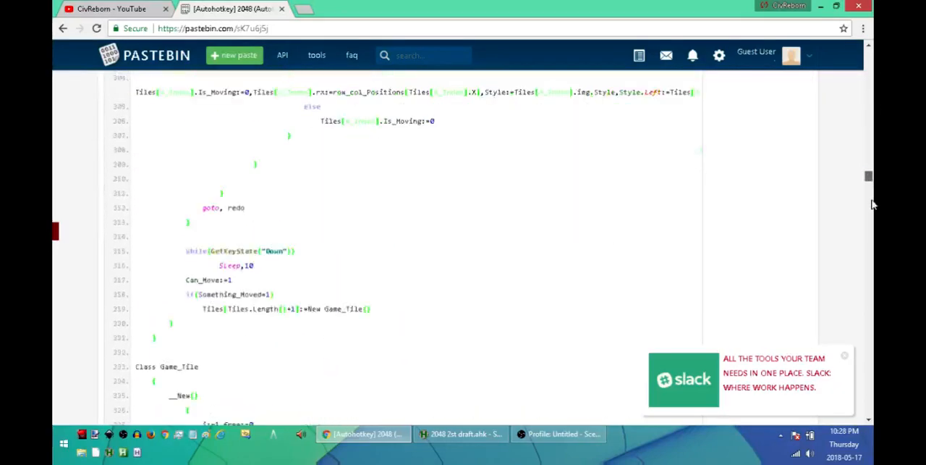
scroll(down, 3)
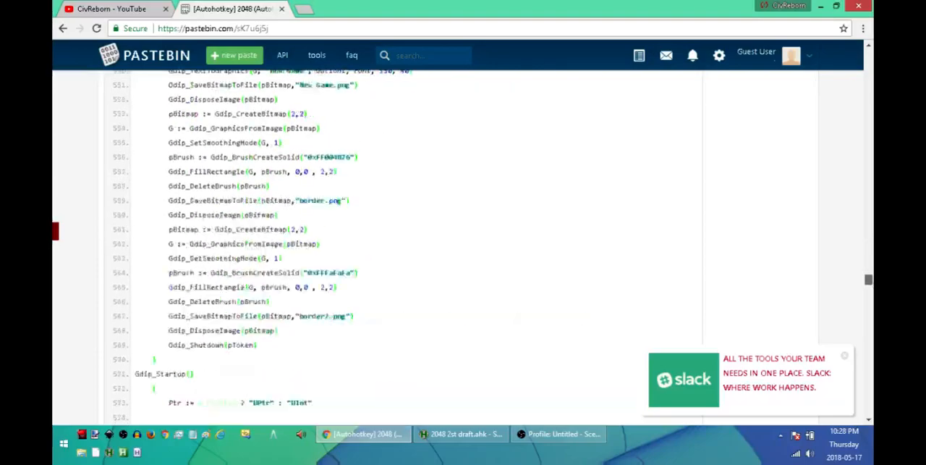
scroll(down, 3)
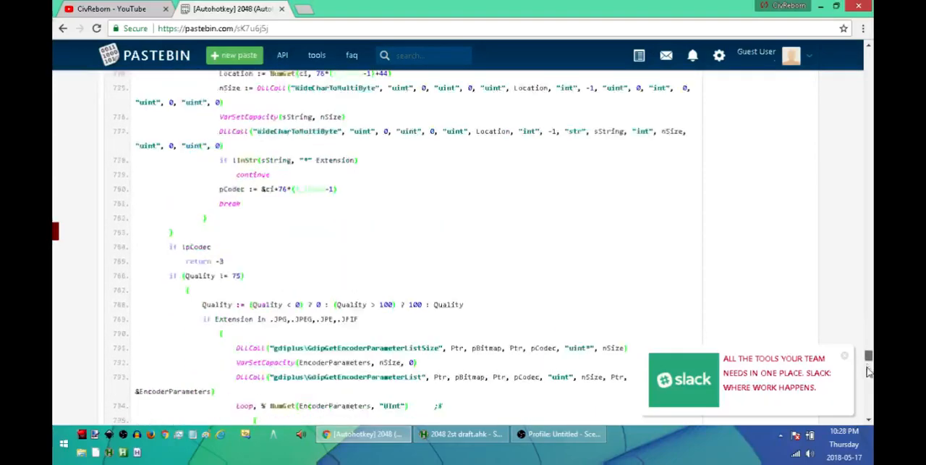
scroll(down, 3)
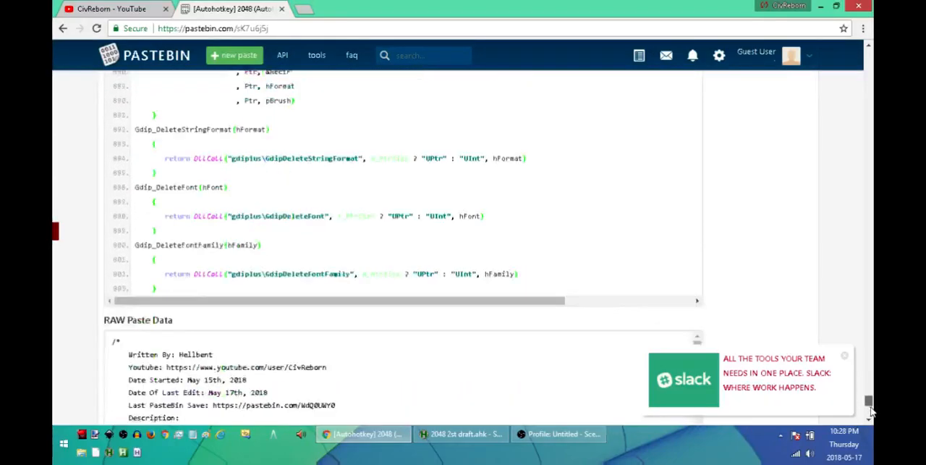
scroll(down, 3)
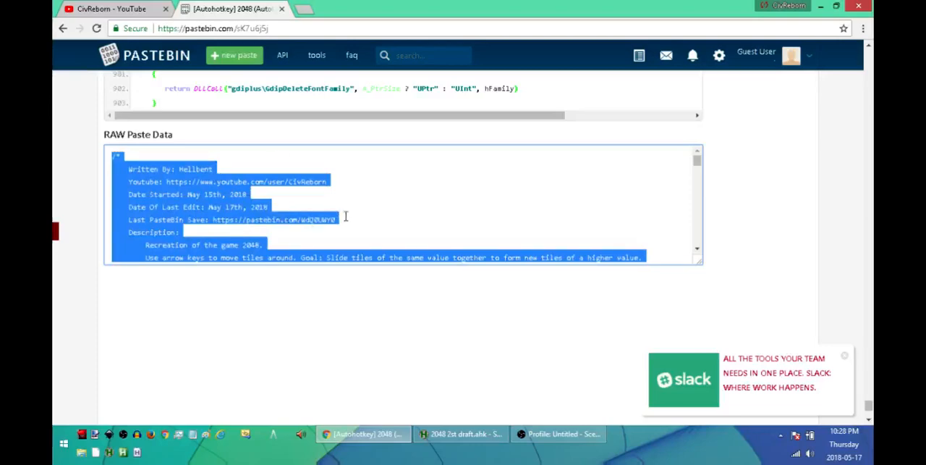
mouse_move(344, 216)
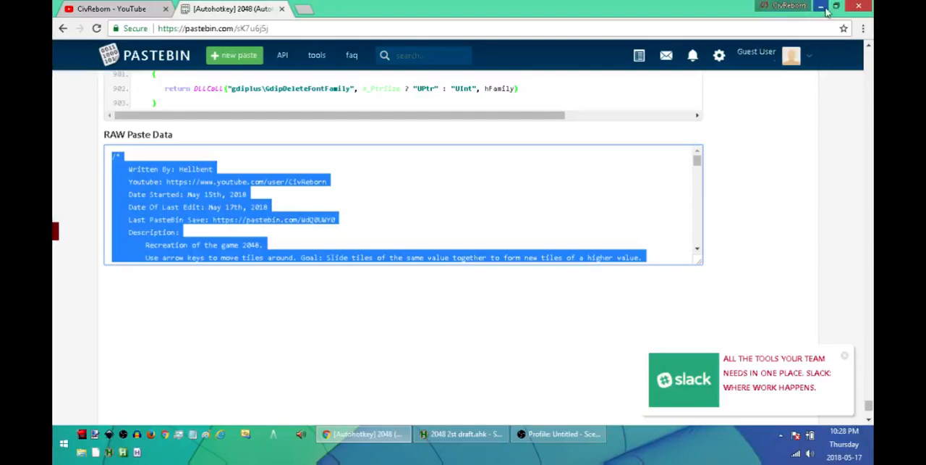
- Minimize the browser and create a new AutoHotkey script named '2048 game' on the desktop
click(821, 6)
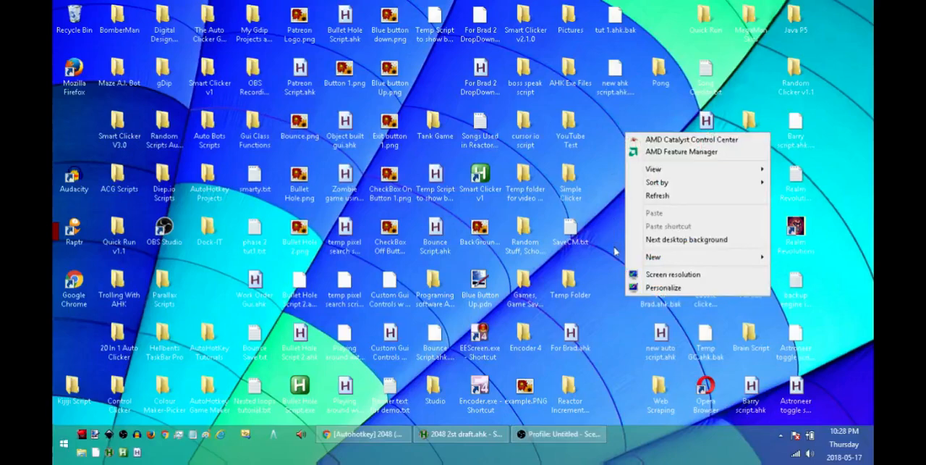
mouse_move(629, 260)
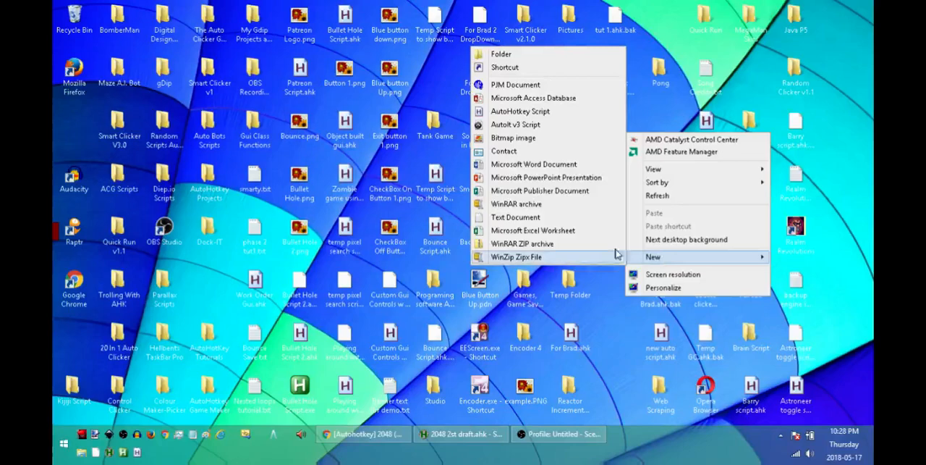
mouse_move(519, 110)
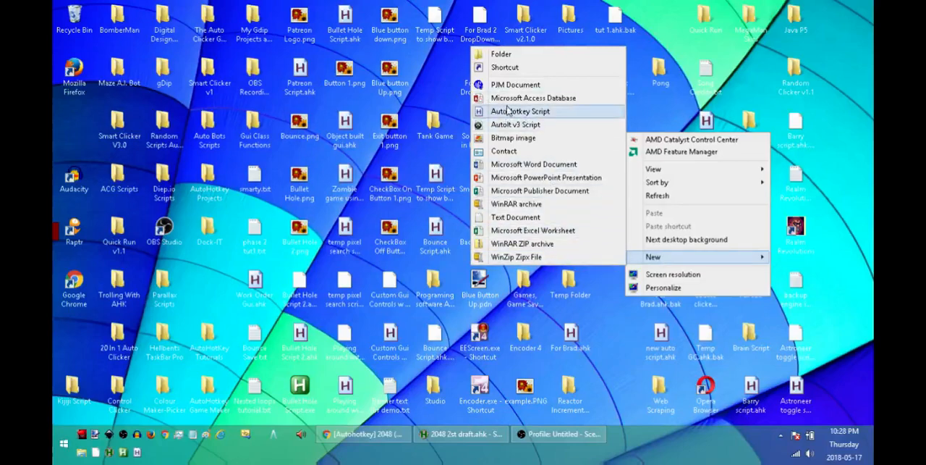
click(520, 111)
text(2048 game.ahk)
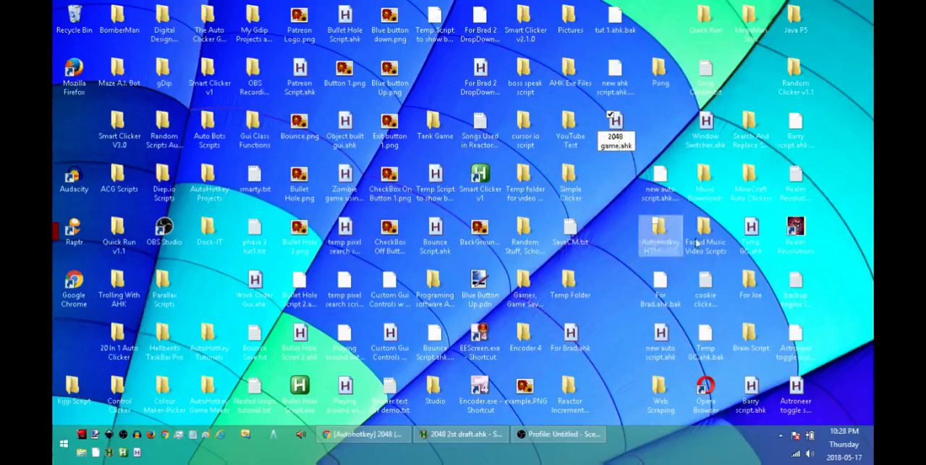
- Confirm the '2048 game.ahk' name and show that file's context menu
click(615, 130)
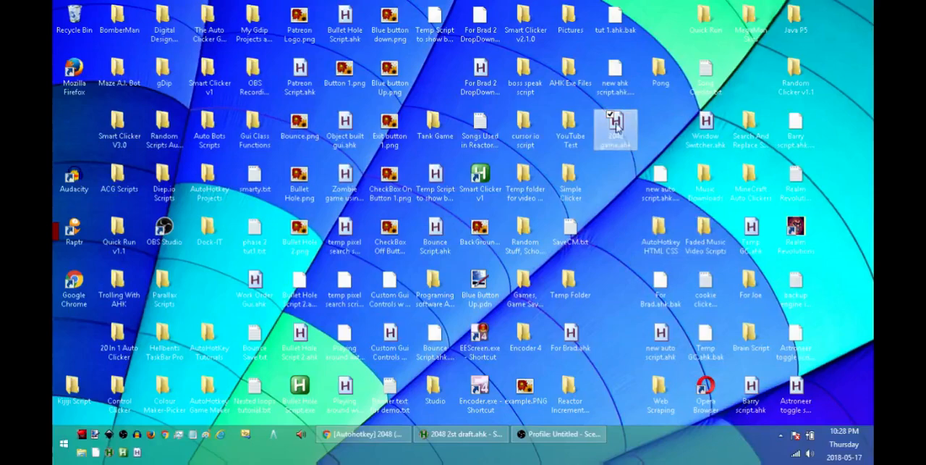
right_click(616, 129)
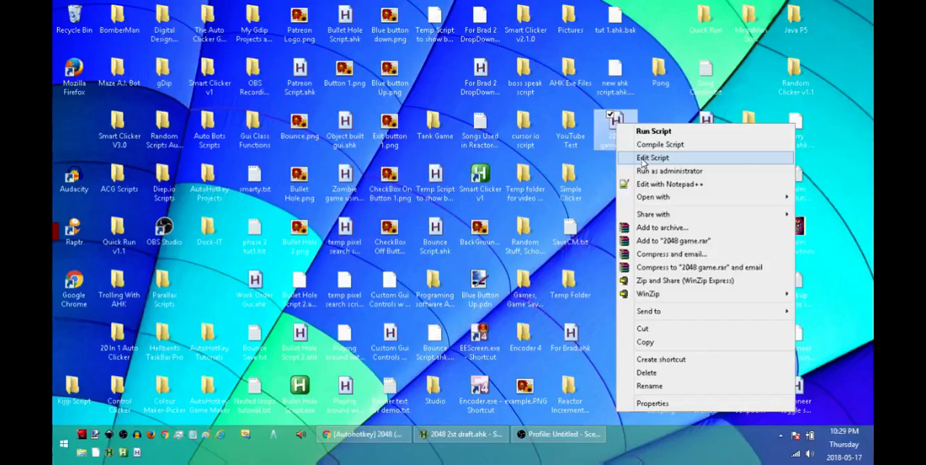
- Edit '2048 game.ahk' in SciTE4AutoHotkey and run the game script
click(652, 158)
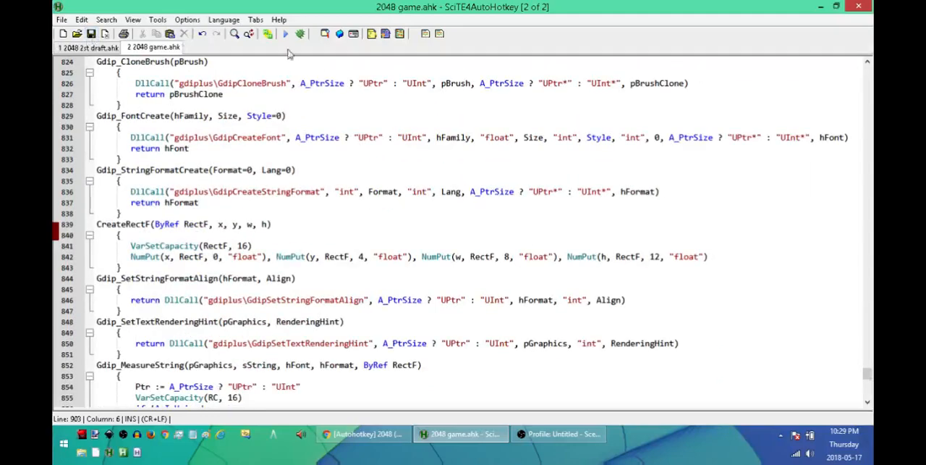
click(286, 34)
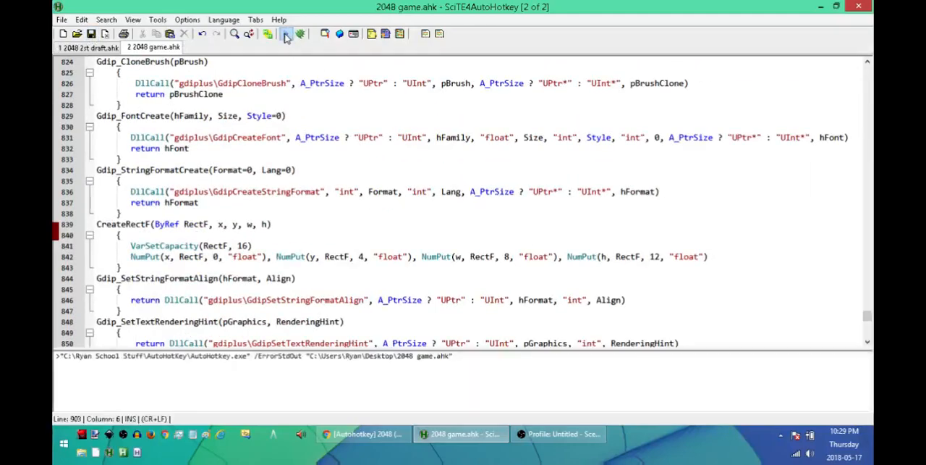